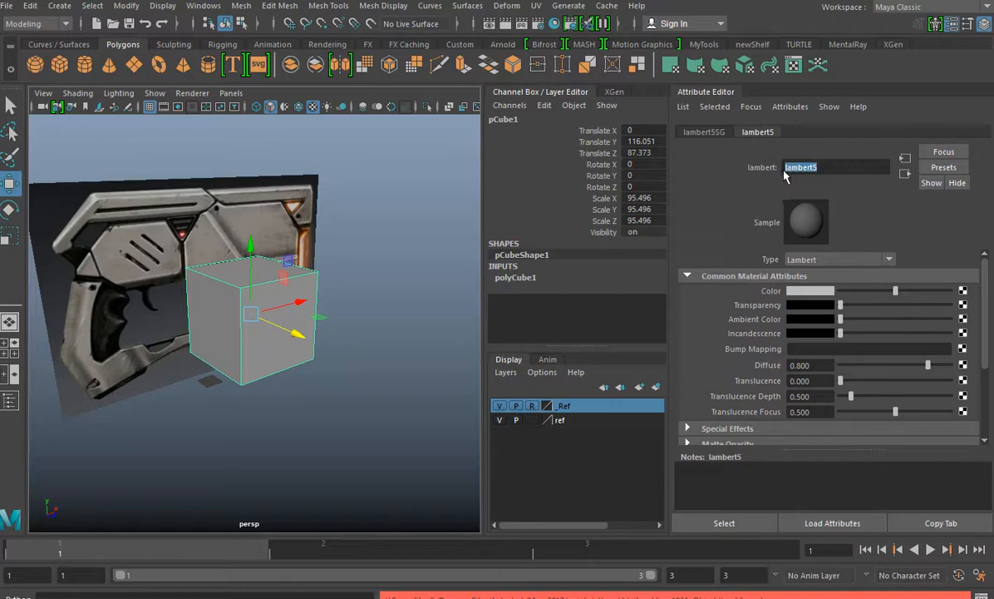
Name the cube's Lambert material Anim_MAT in the Attribute Editor.
type("Anim_MAT")
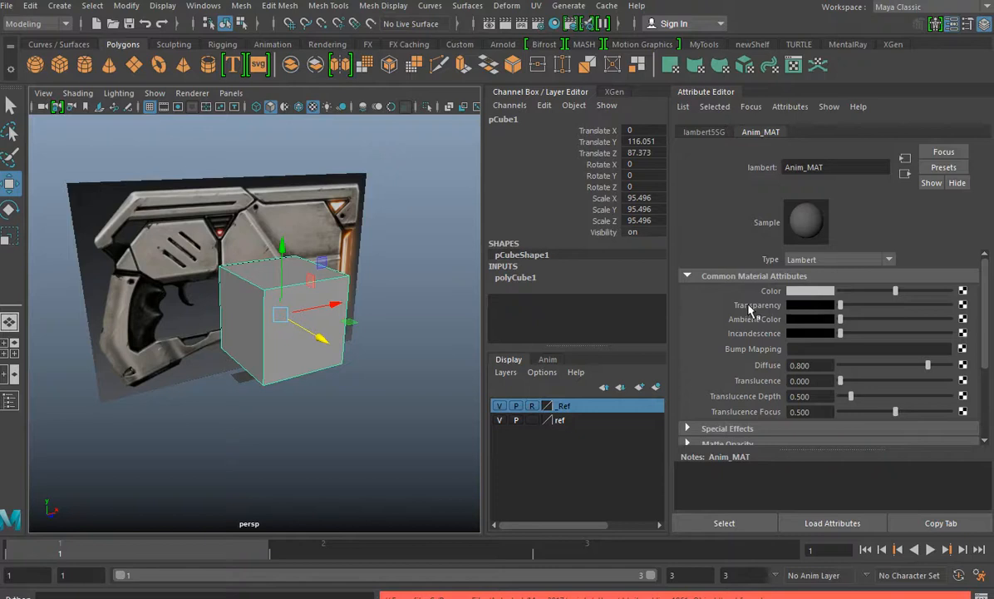
mouse_move(769, 353)
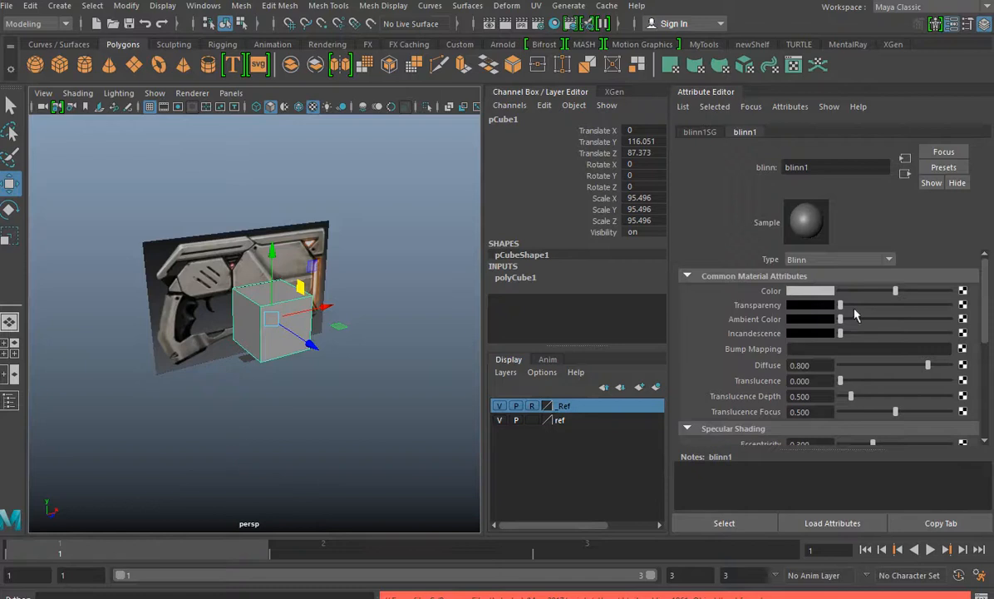
left_click_drag(840, 304, 923, 304)
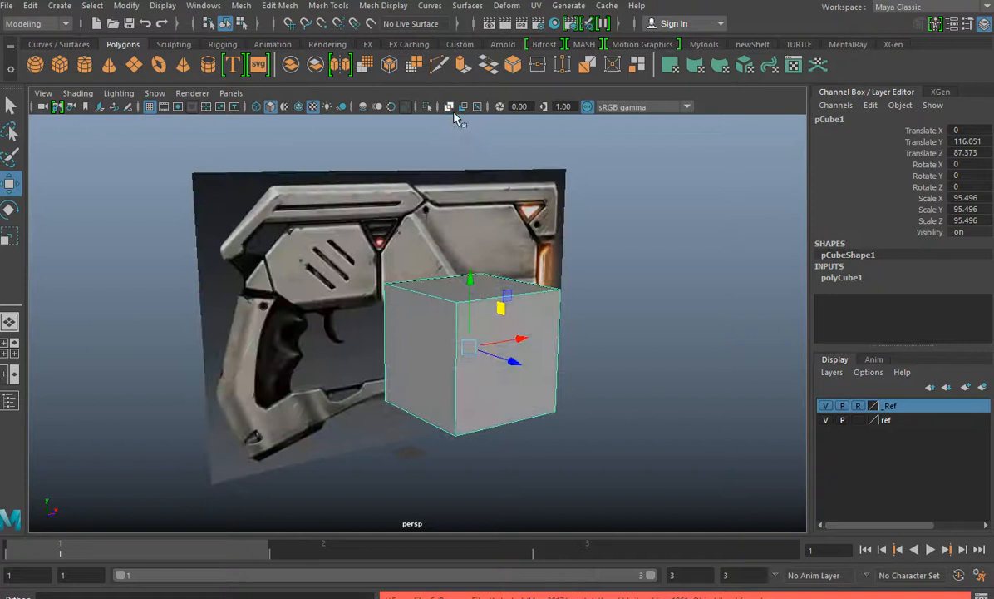
Right-click the cube to list existing materials, including Anim_MAT.
right_click(499, 332)
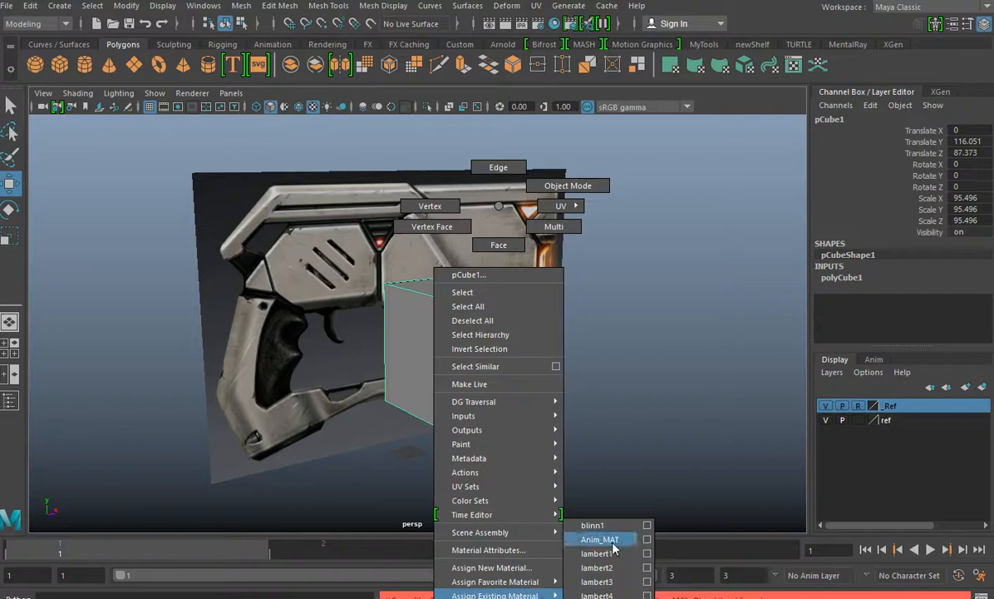